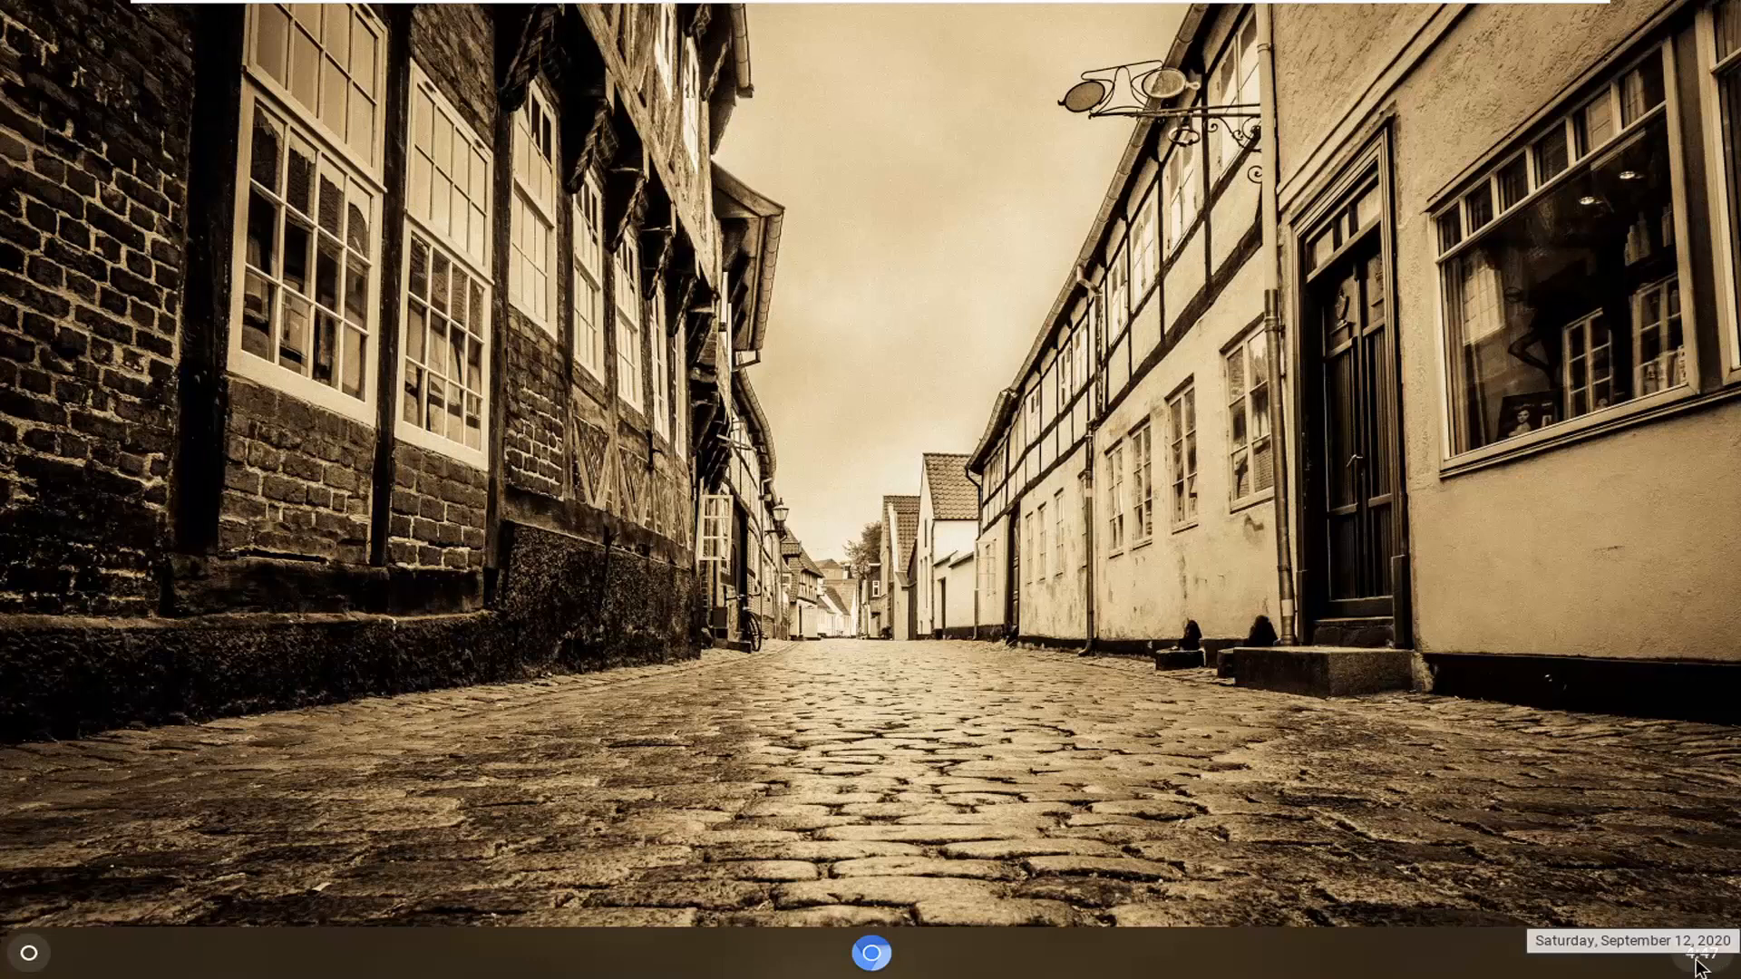
Bring up the quick settings panel from the shelf status area
left_click(1695, 952)
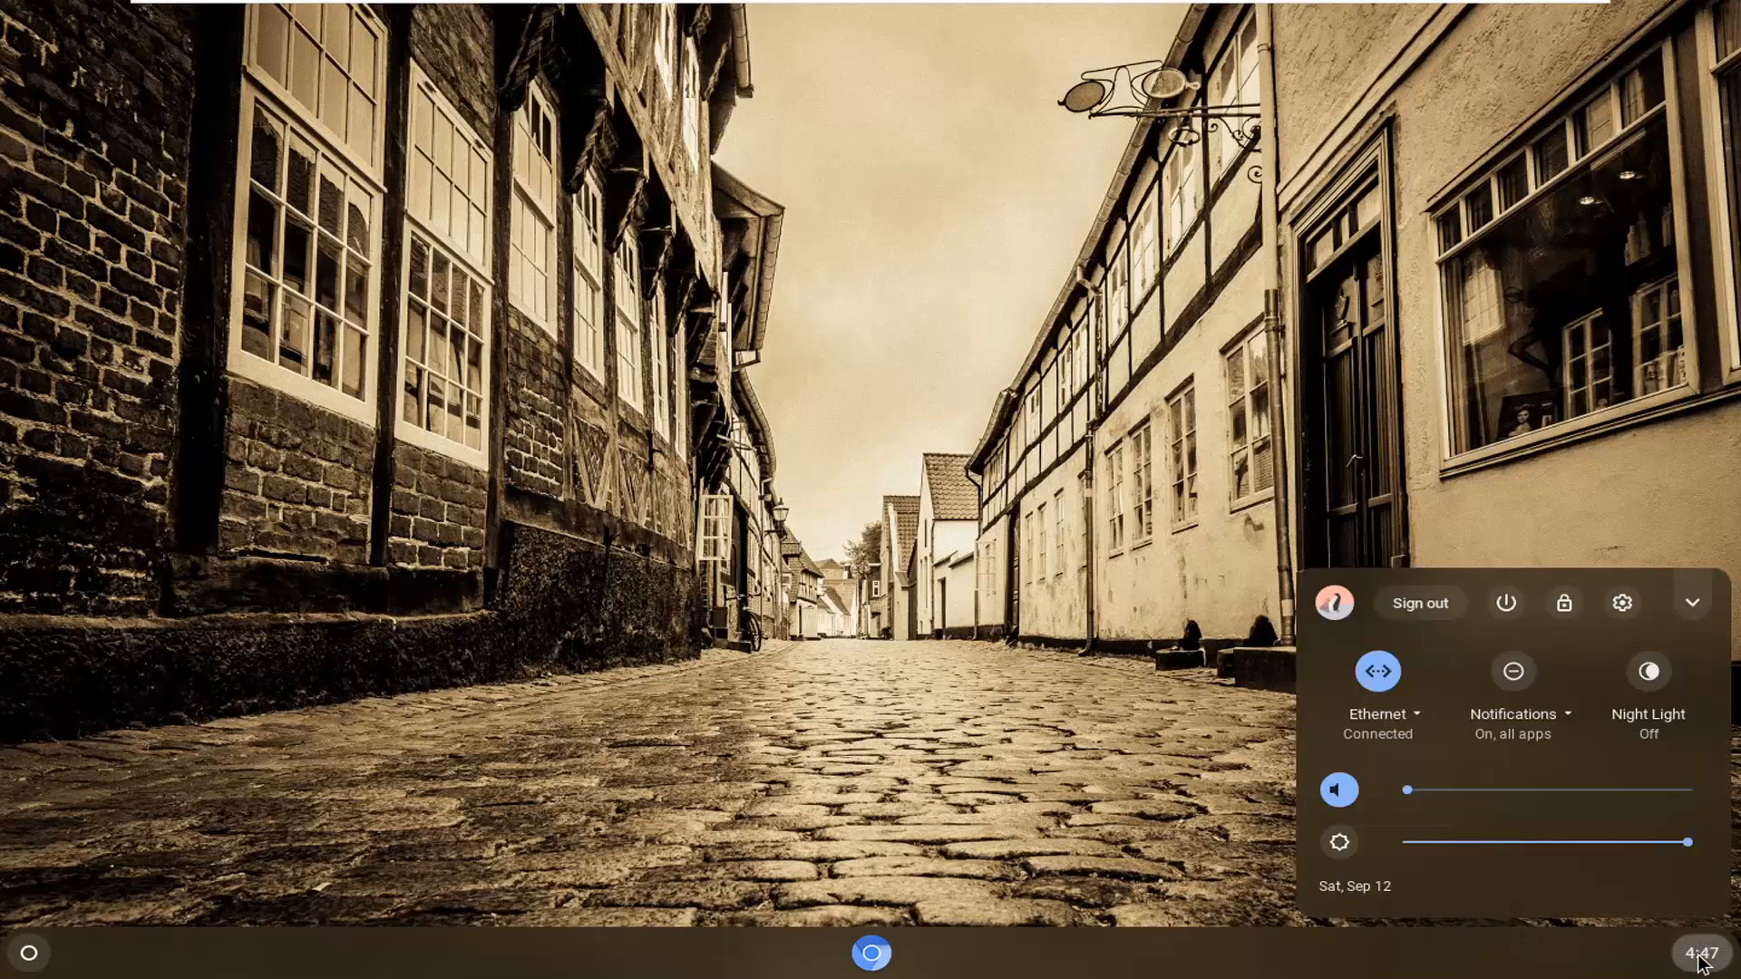
mouse_move(1610, 622)
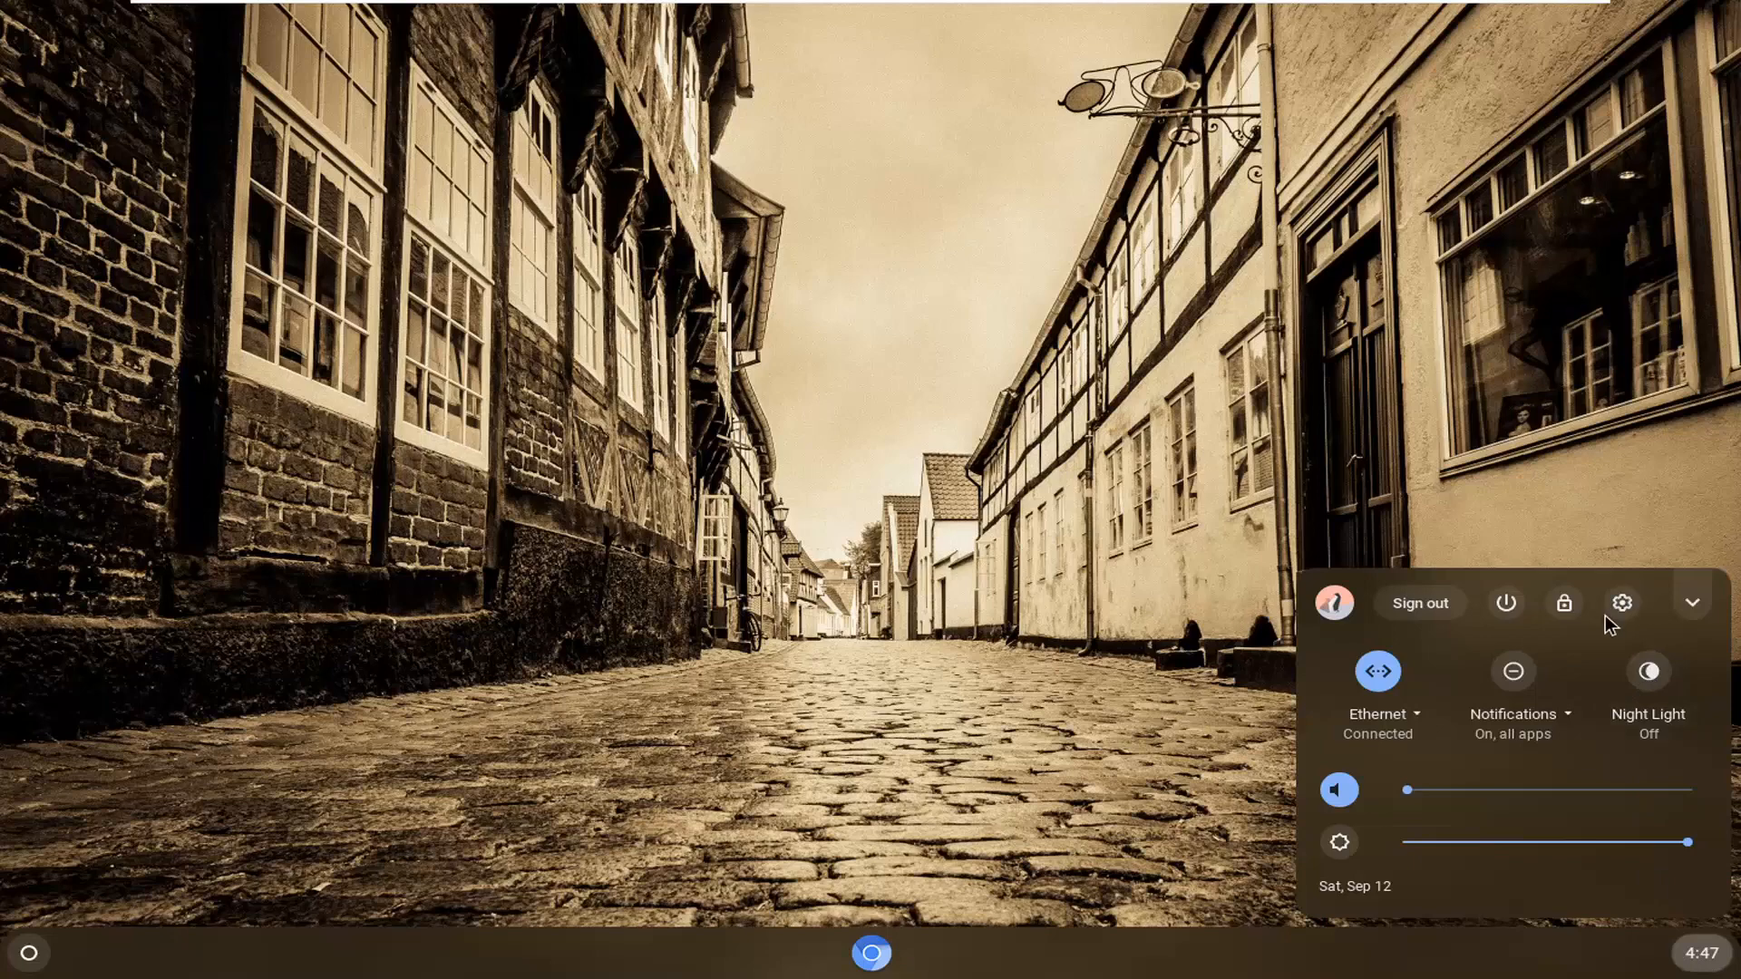
mouse_move(1621, 602)
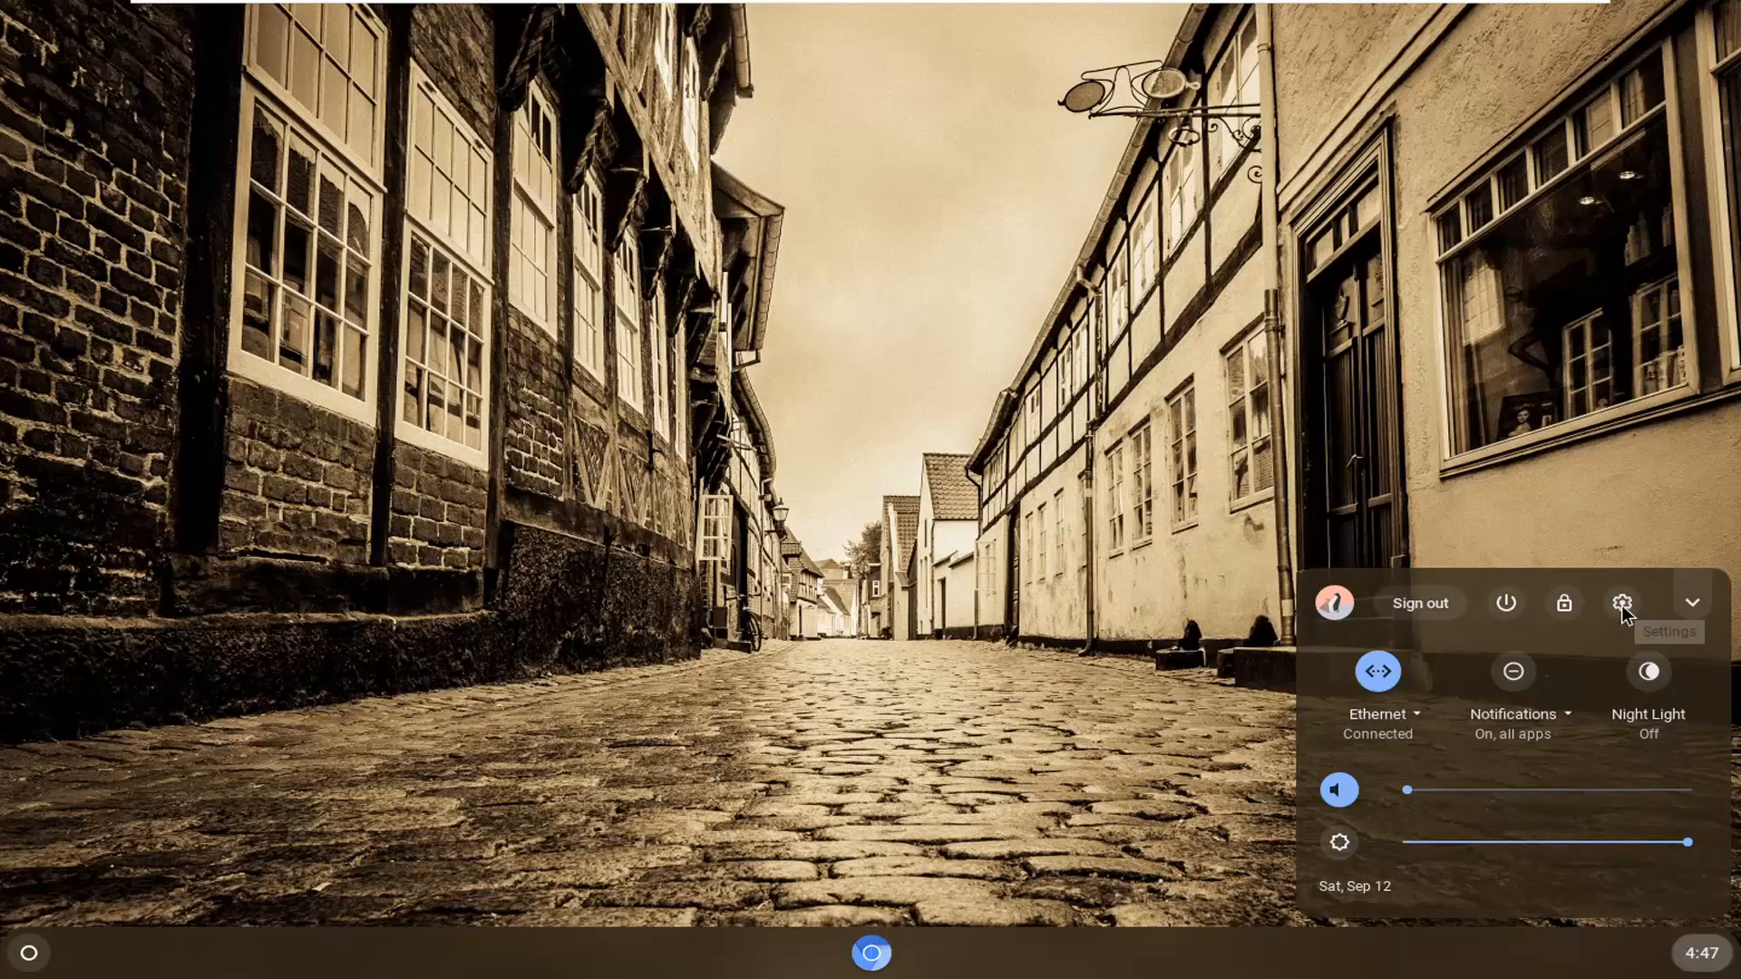
Go from quick settings into system Settings and navigate to the Device section
left_click(1620, 602)
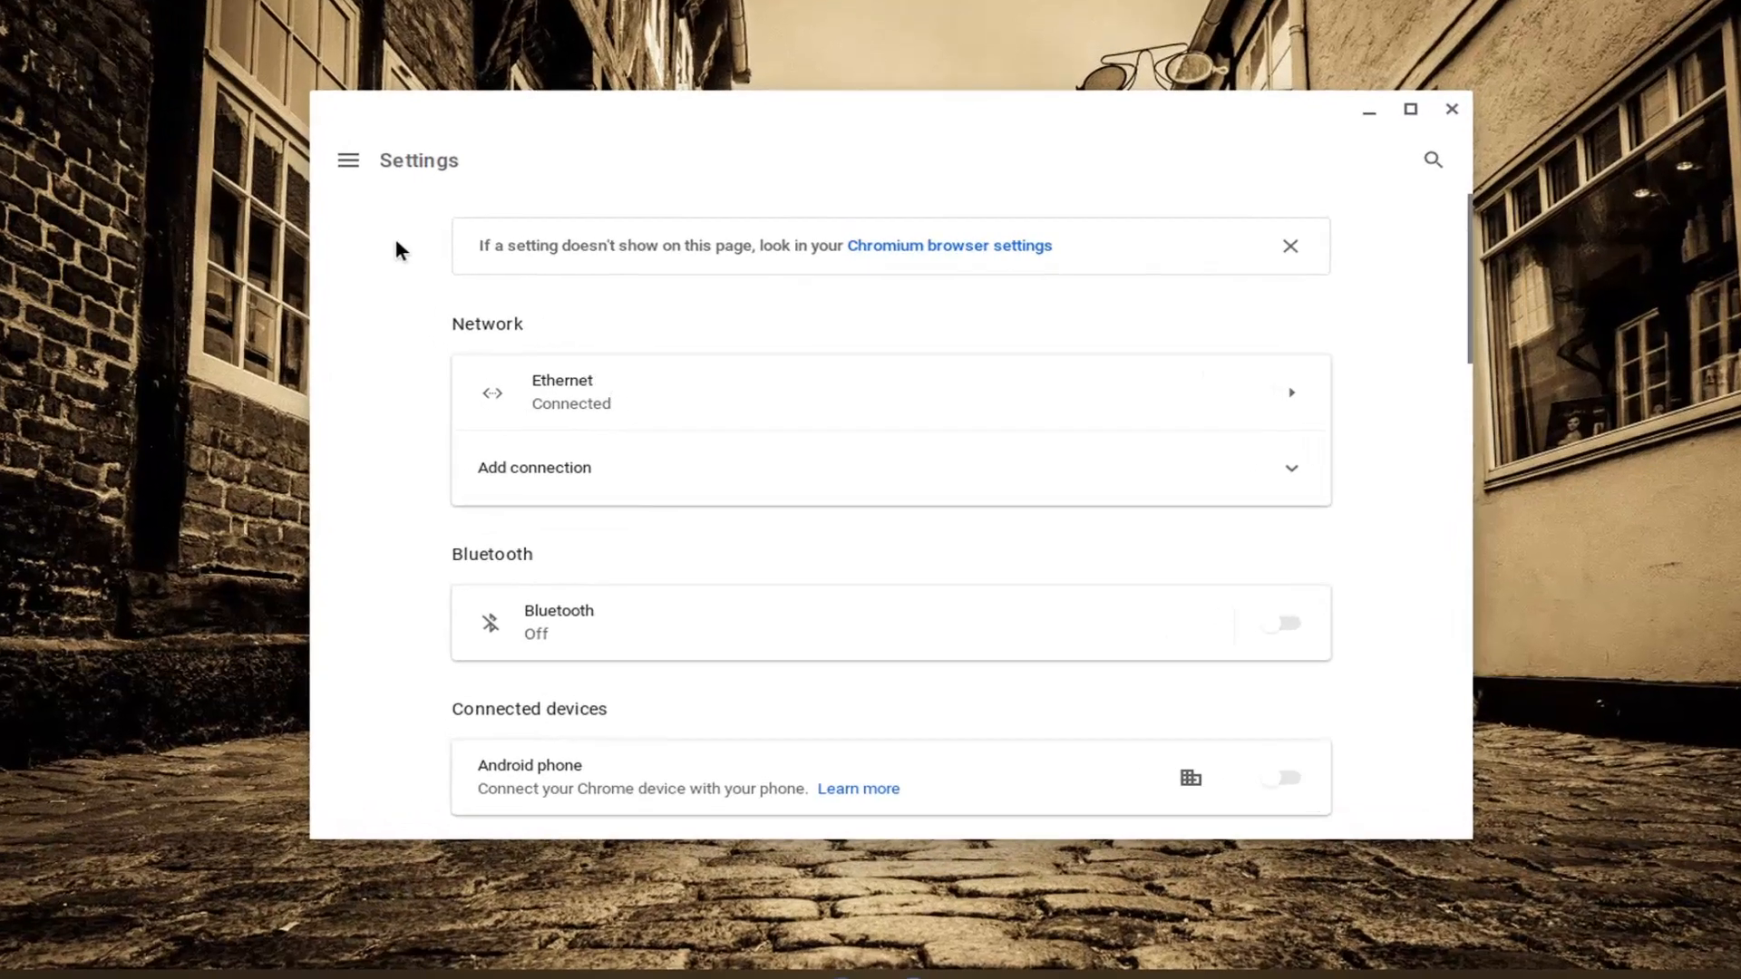
mouse_move(277, 145)
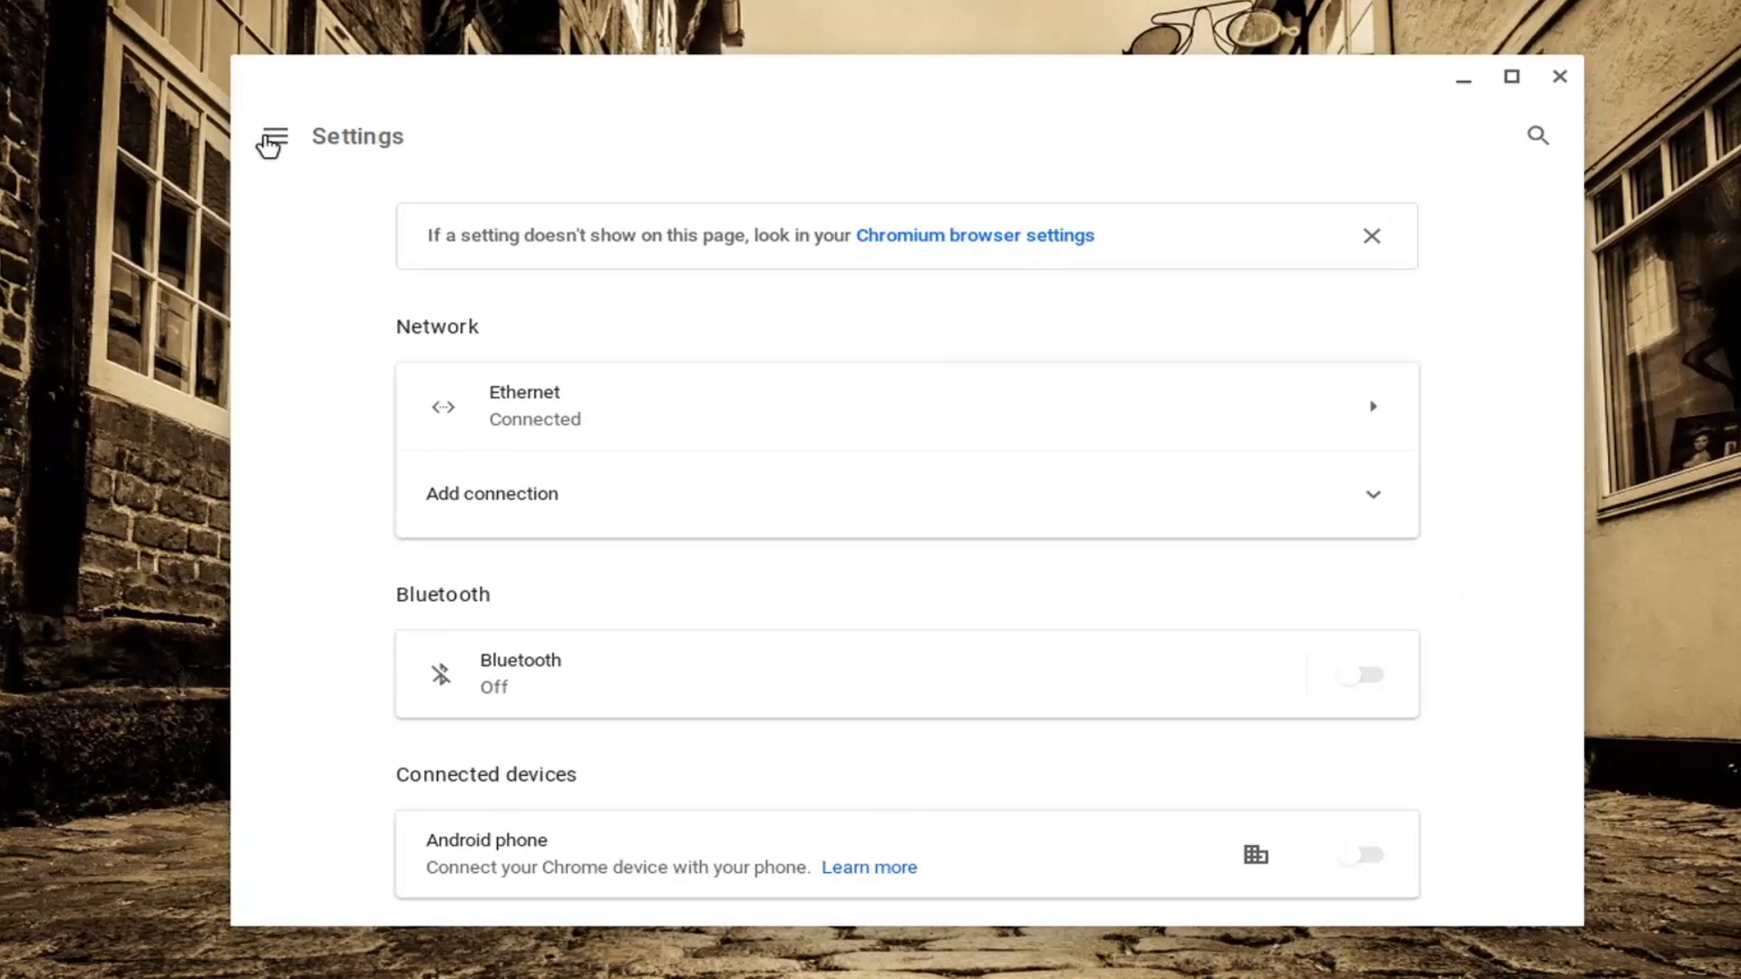
left_click(272, 142)
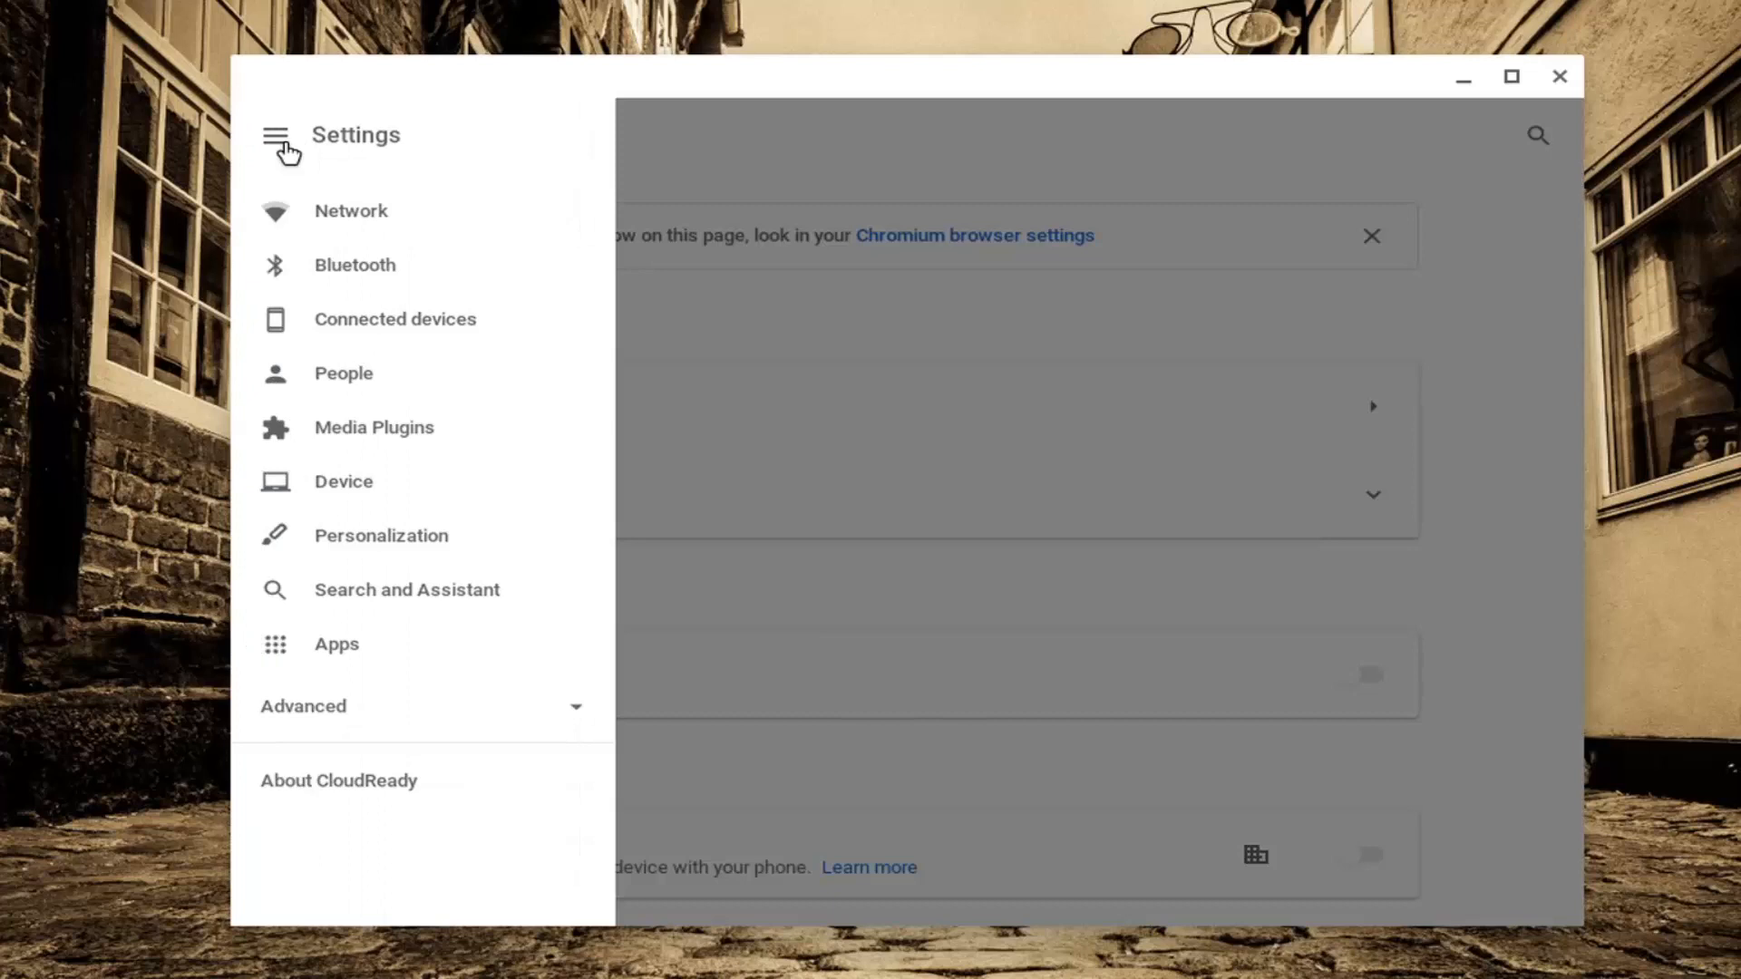
mouse_move(343, 481)
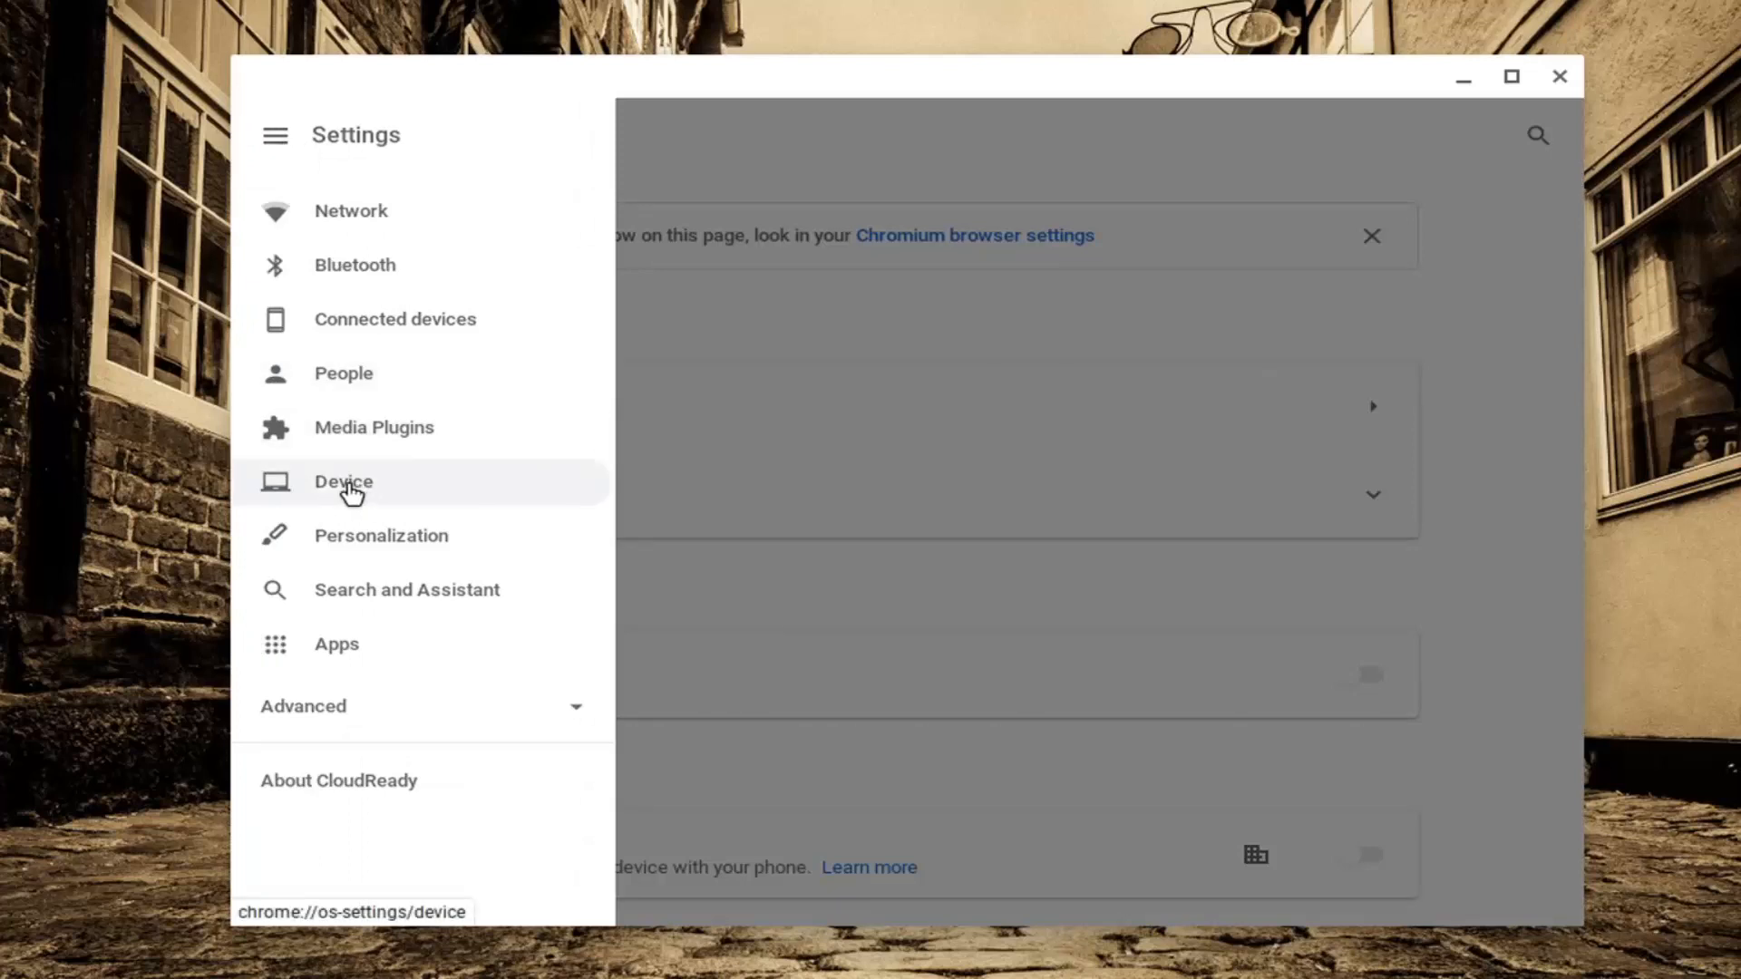
left_click(343, 480)
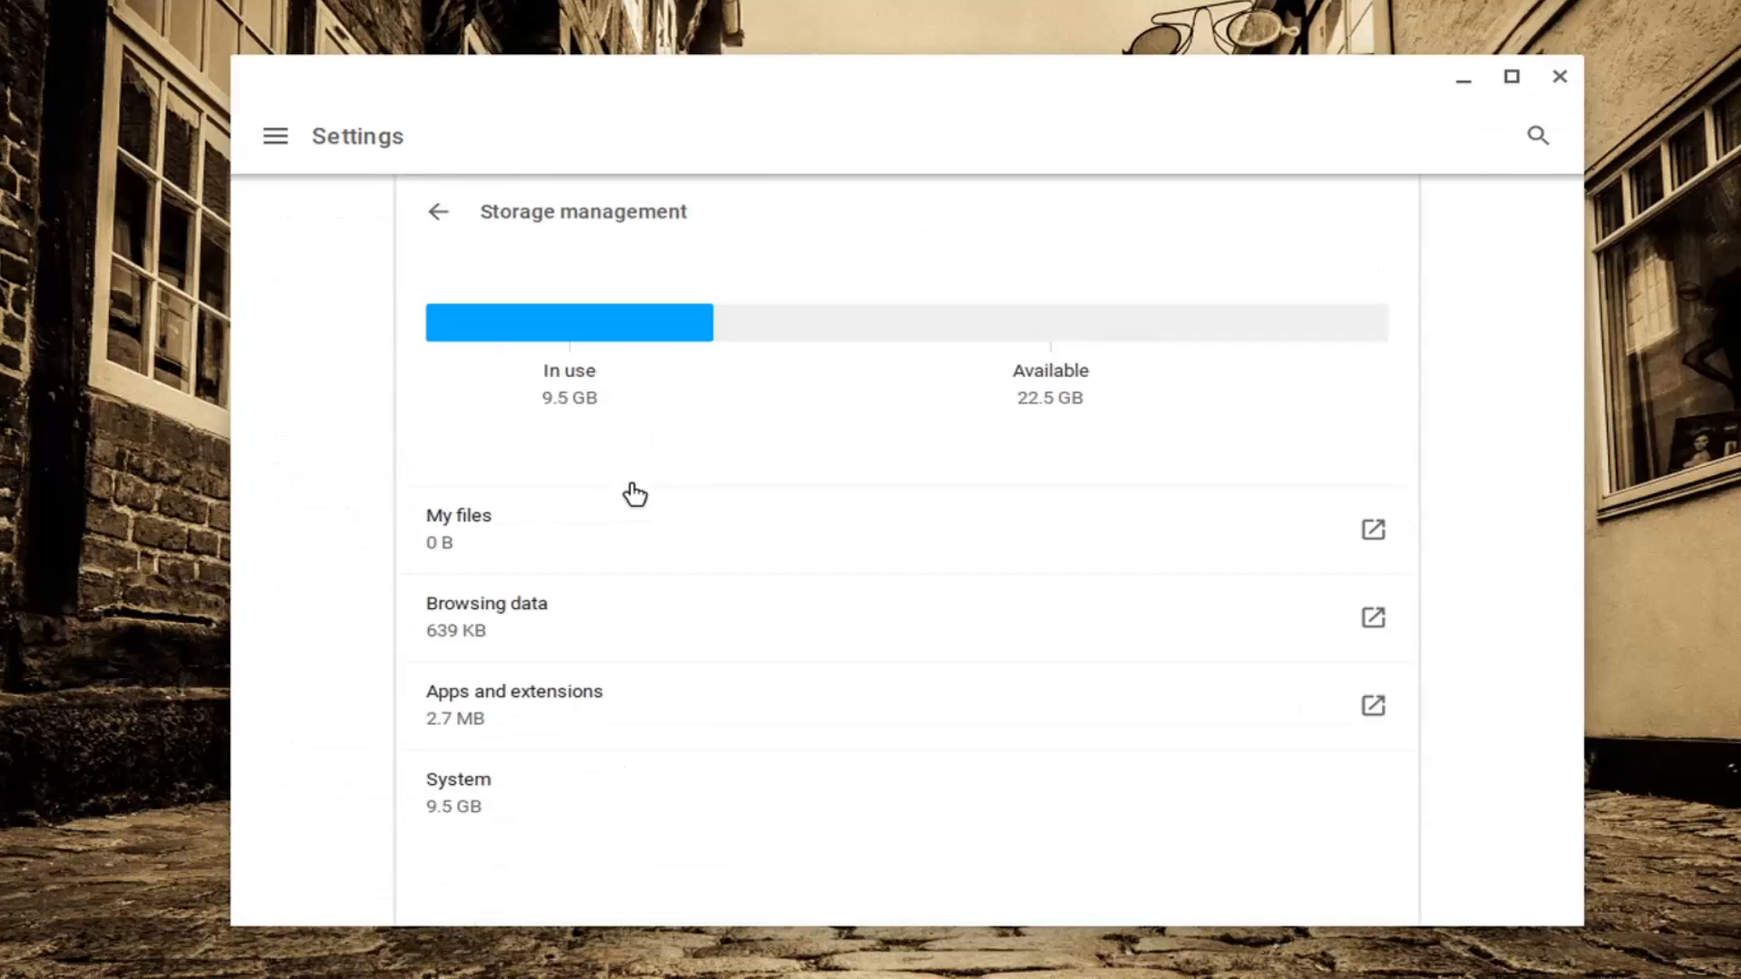
mouse_move(524, 354)
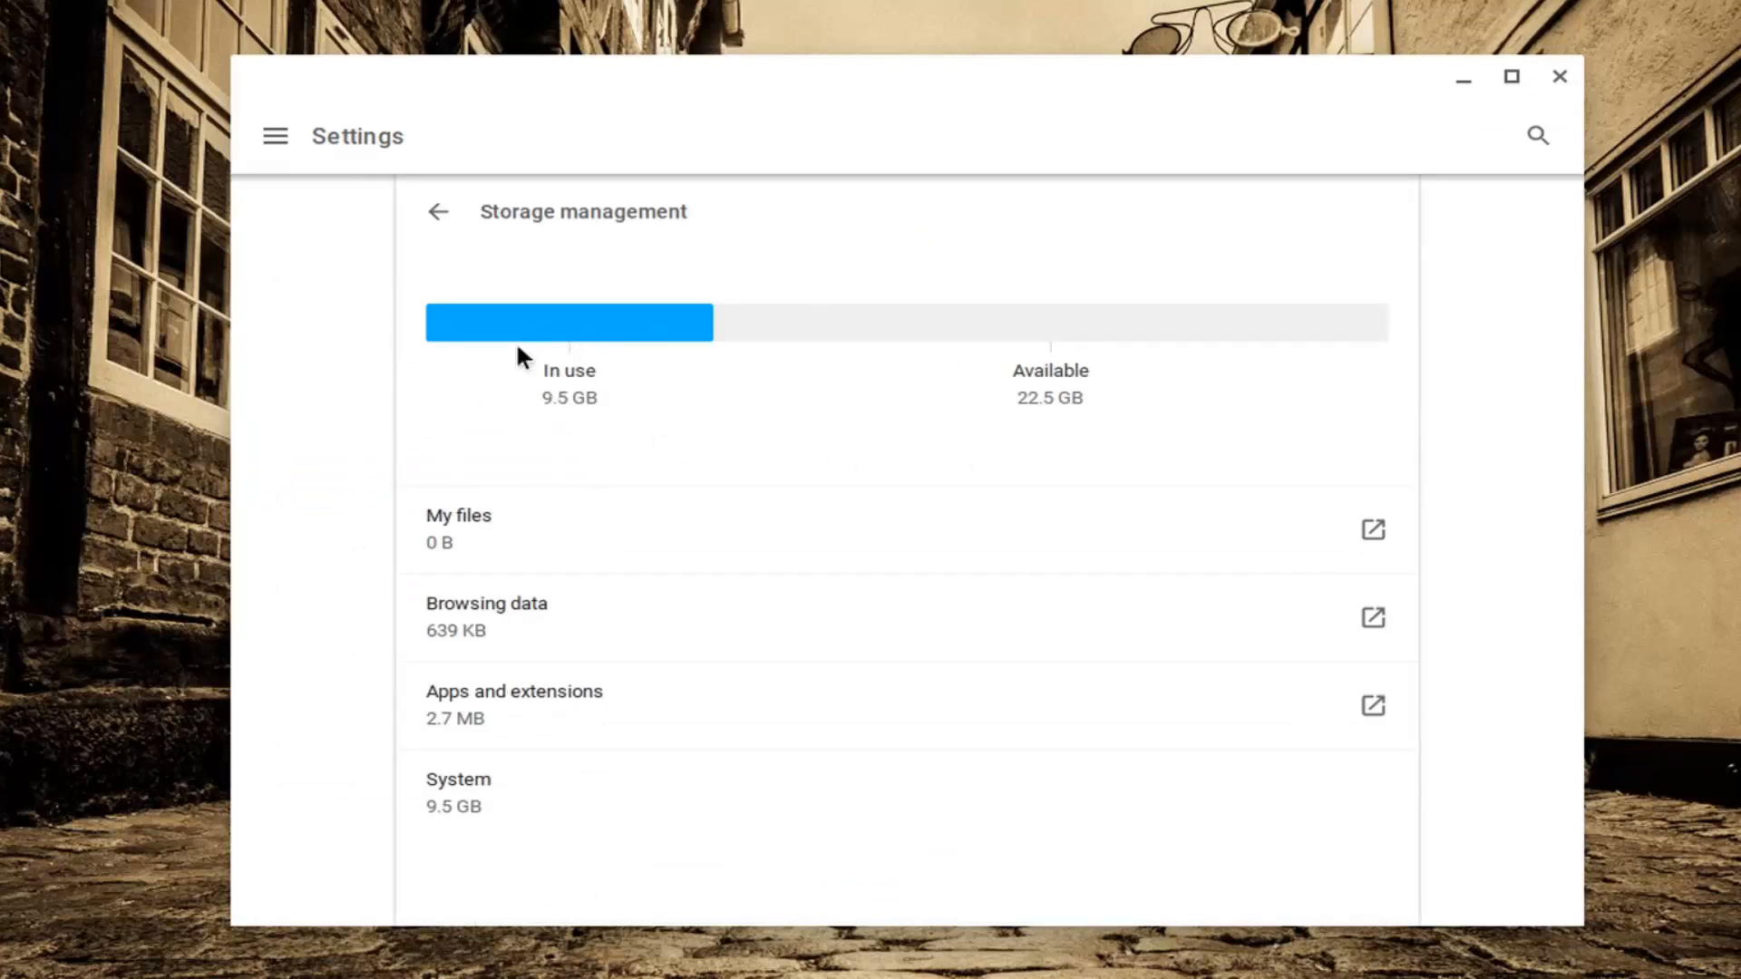
mouse_move(1003, 424)
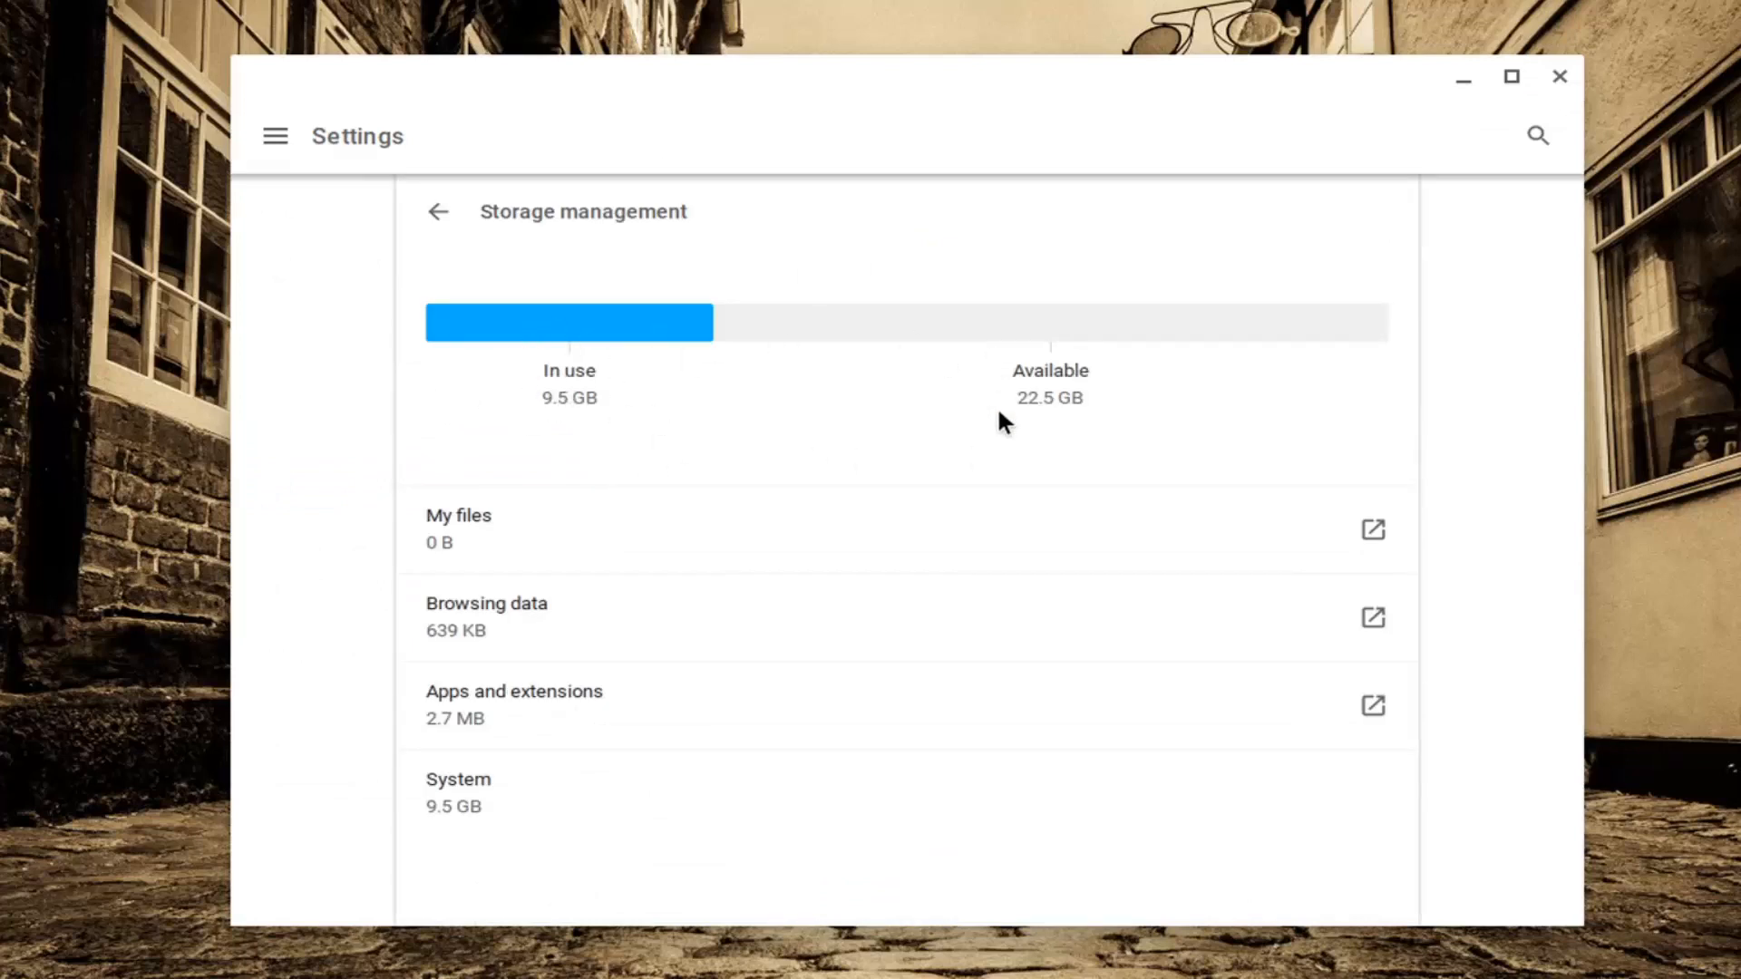
mouse_move(536, 607)
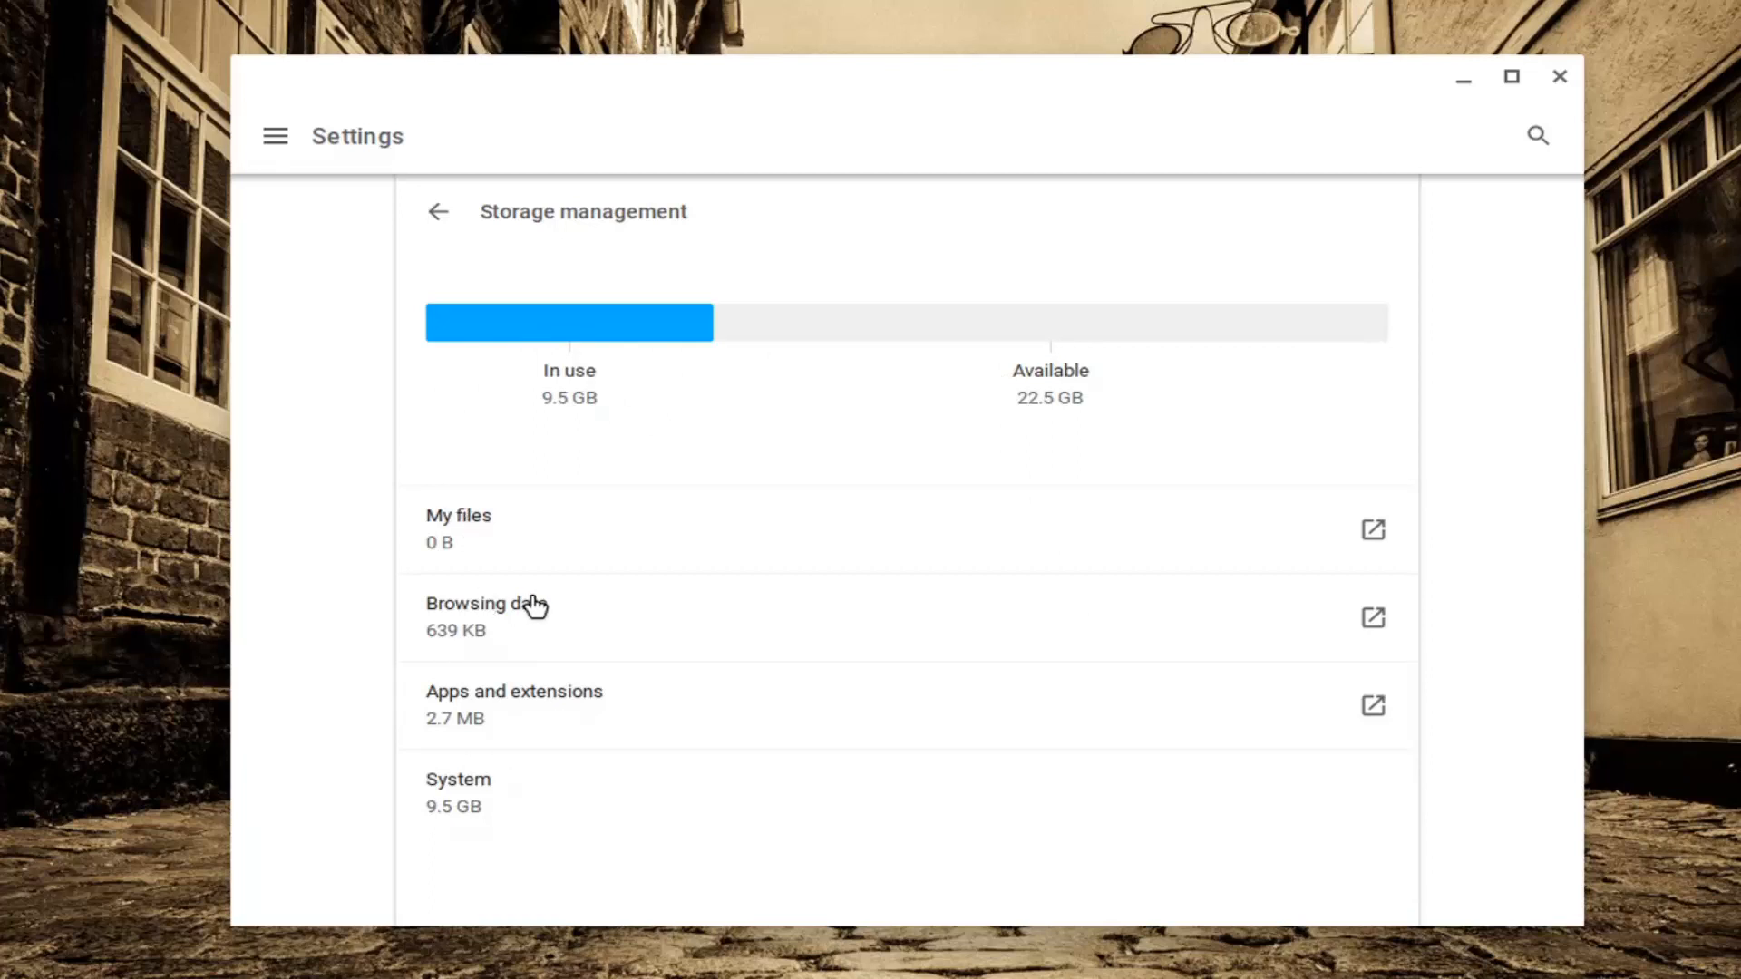
mouse_move(555, 553)
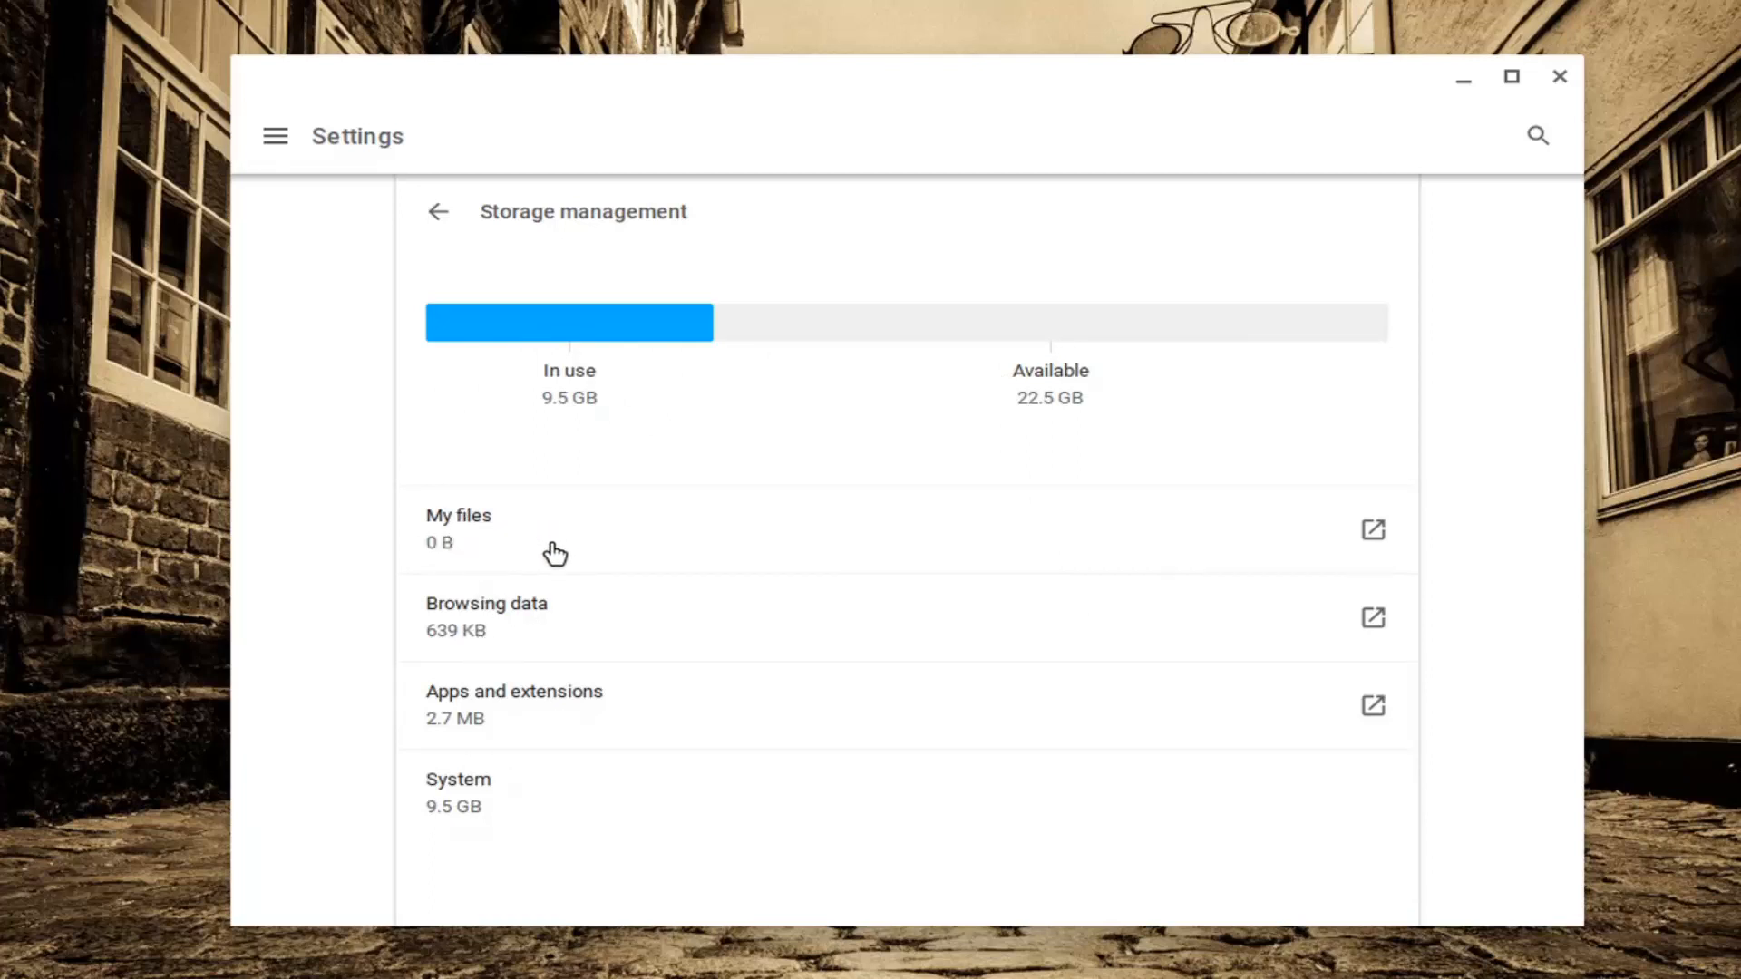
mouse_move(557, 762)
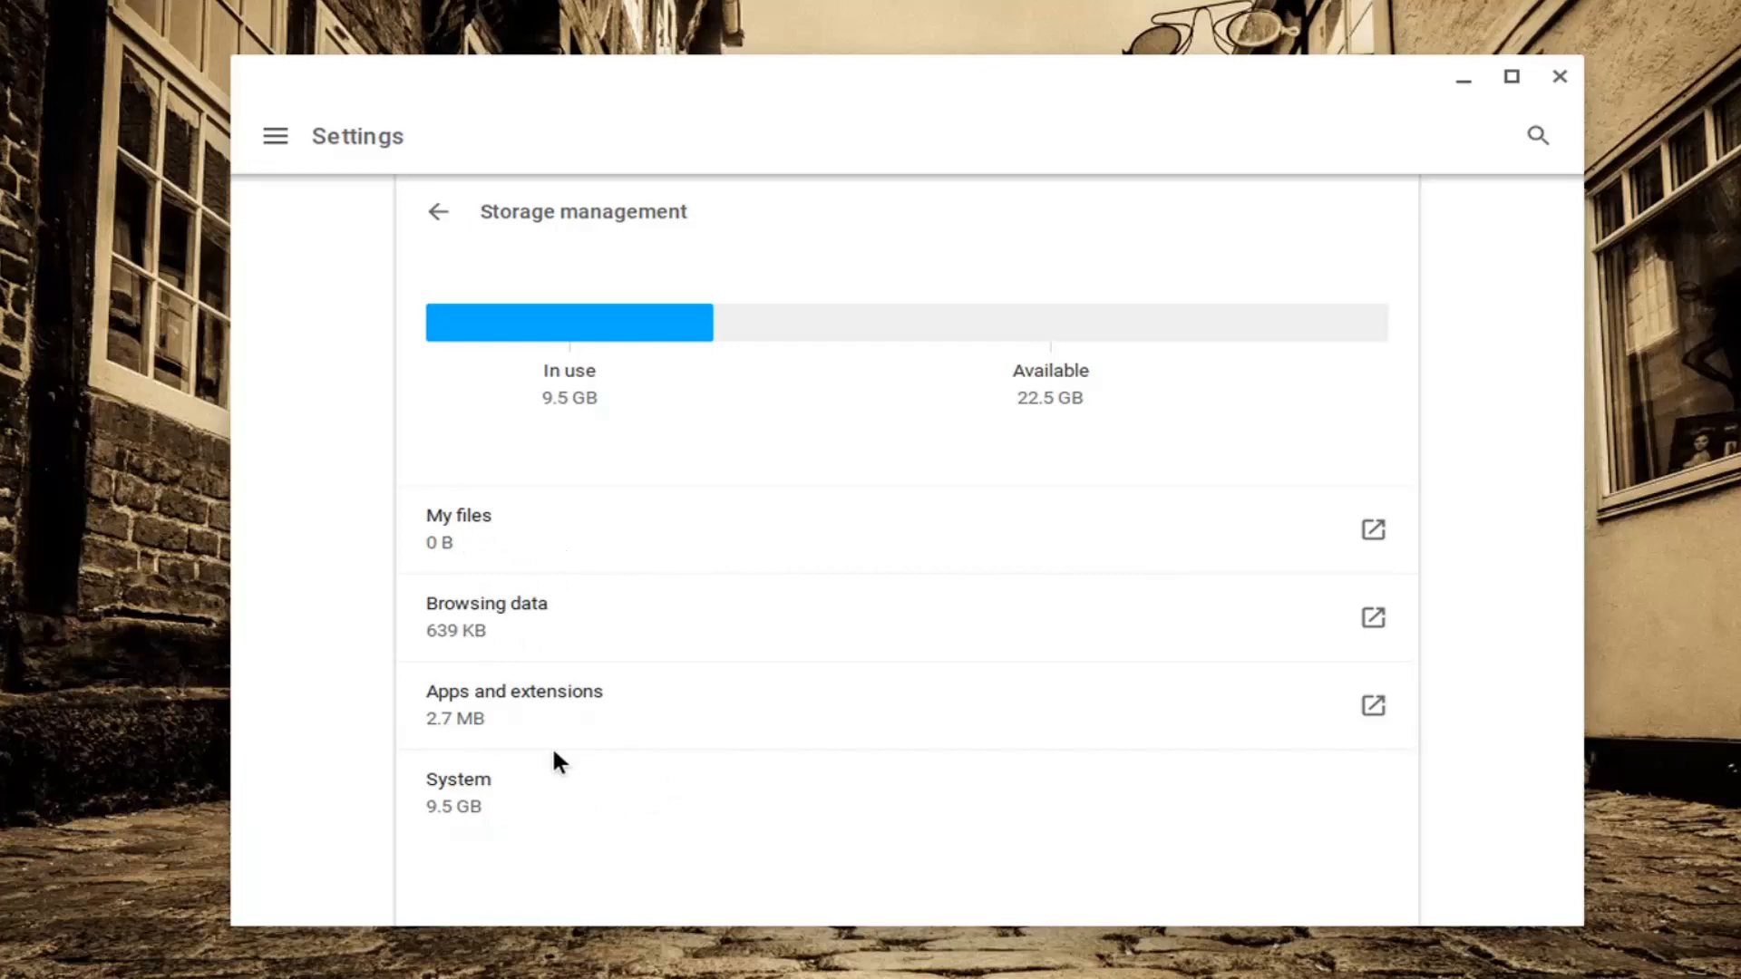
mouse_move(531, 821)
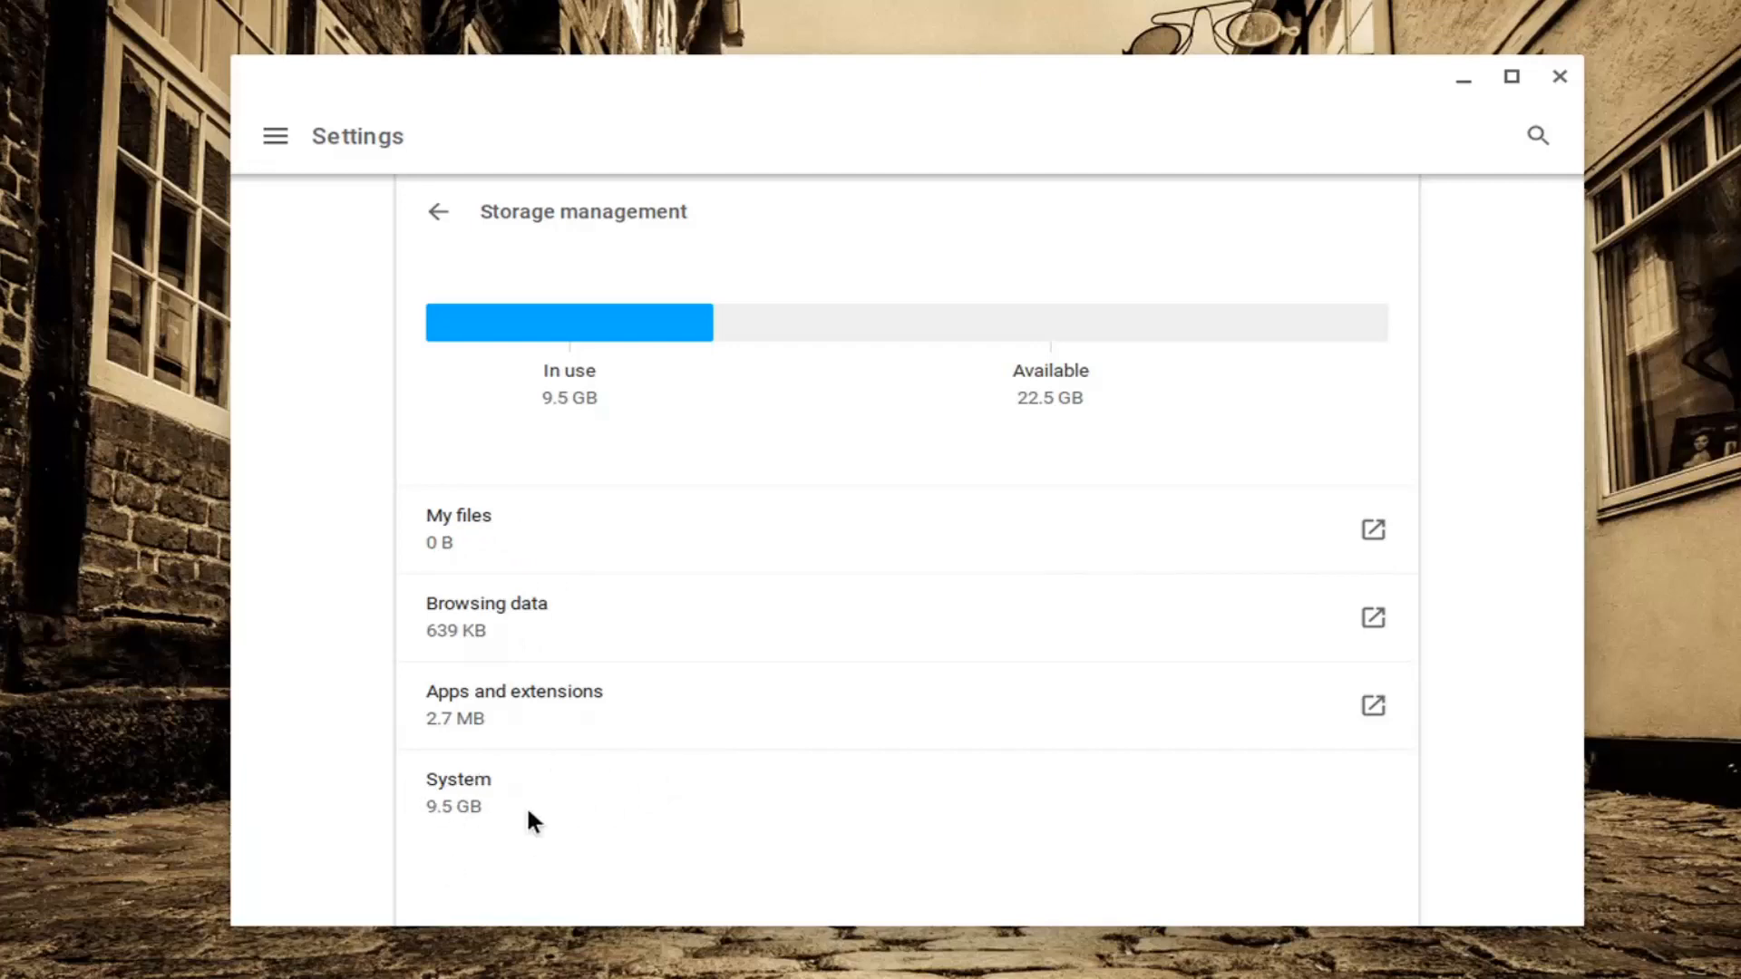